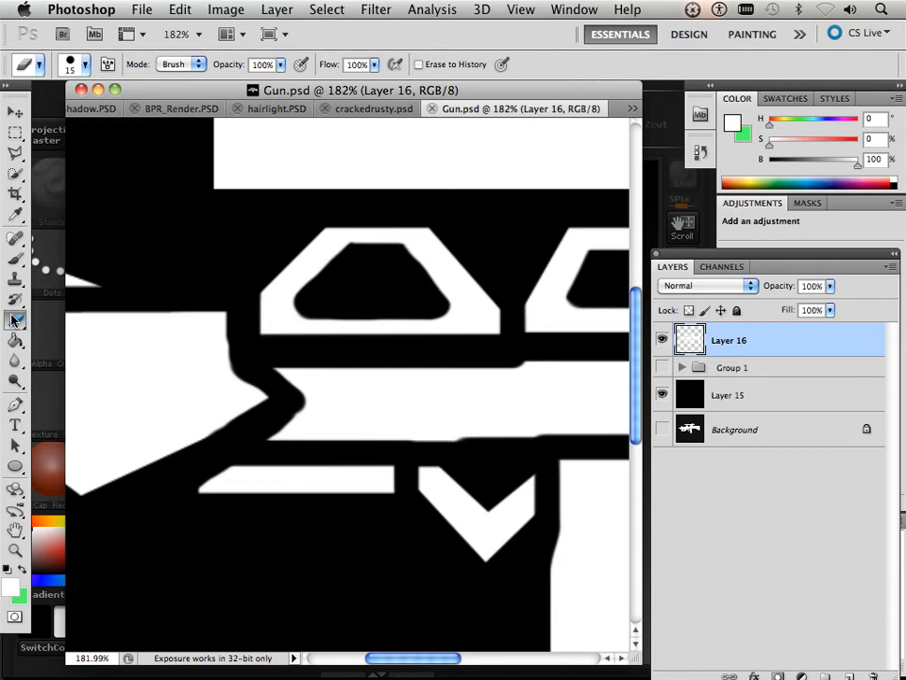
{"action": "mouse_move", "coordinate": [236, 326]}
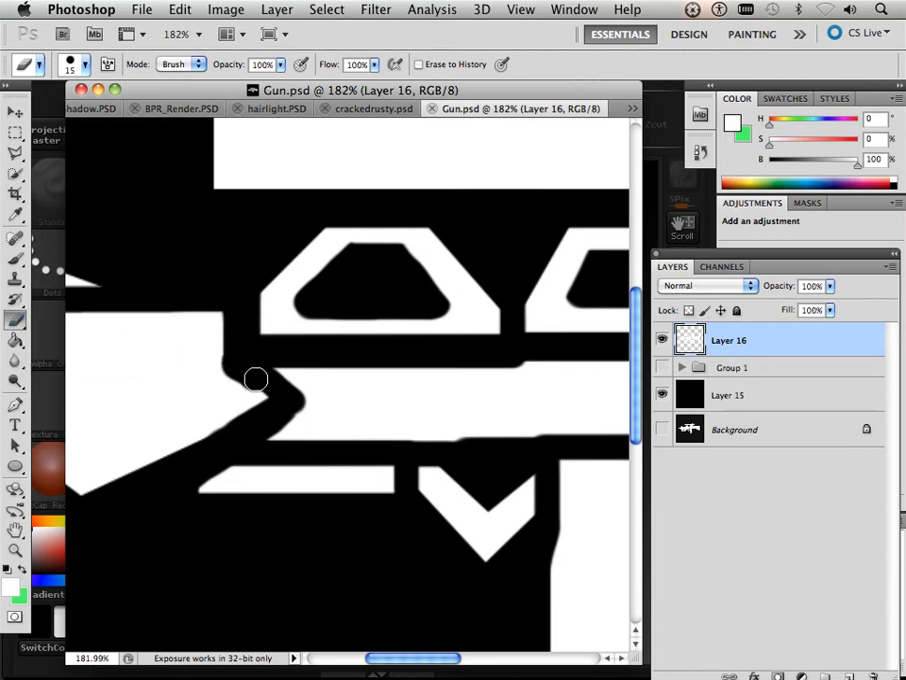
Paint black over the rough silhouette edge on Layer 16, then switch to ZBrush.
{"action": "left_click_drag", "start_coordinate": [256, 378], "coordinate": [227, 434]}
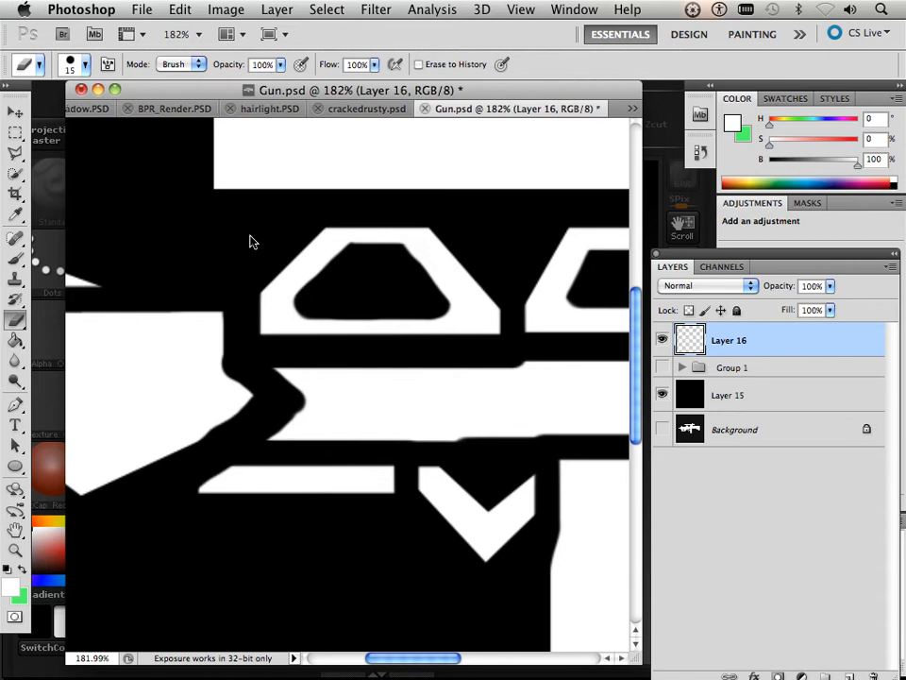
{"action": "left_click", "coordinate": [142, 9]}
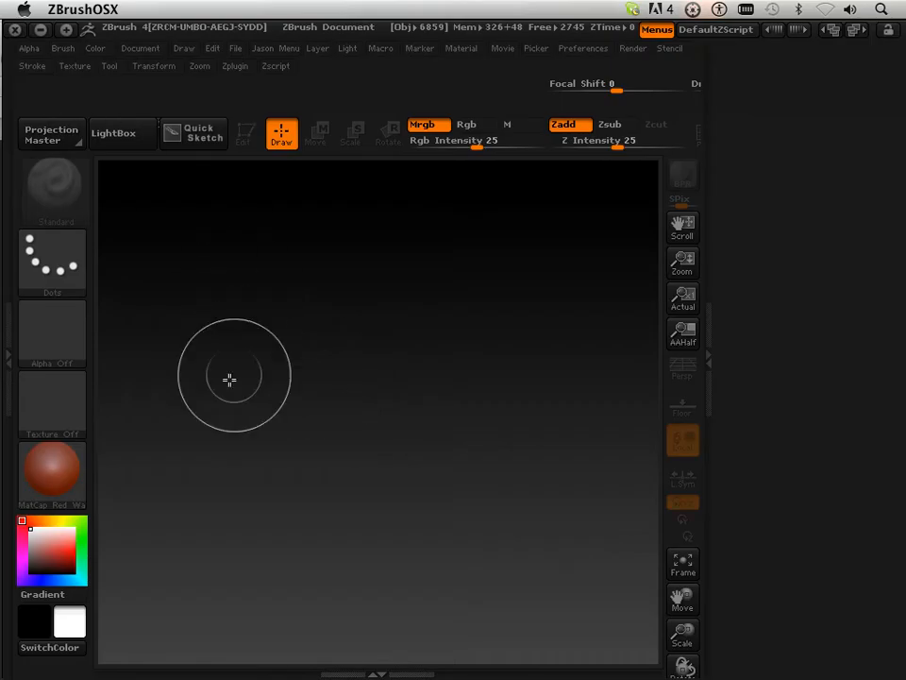
{"action": "mouse_move", "coordinate": [225, 324]}
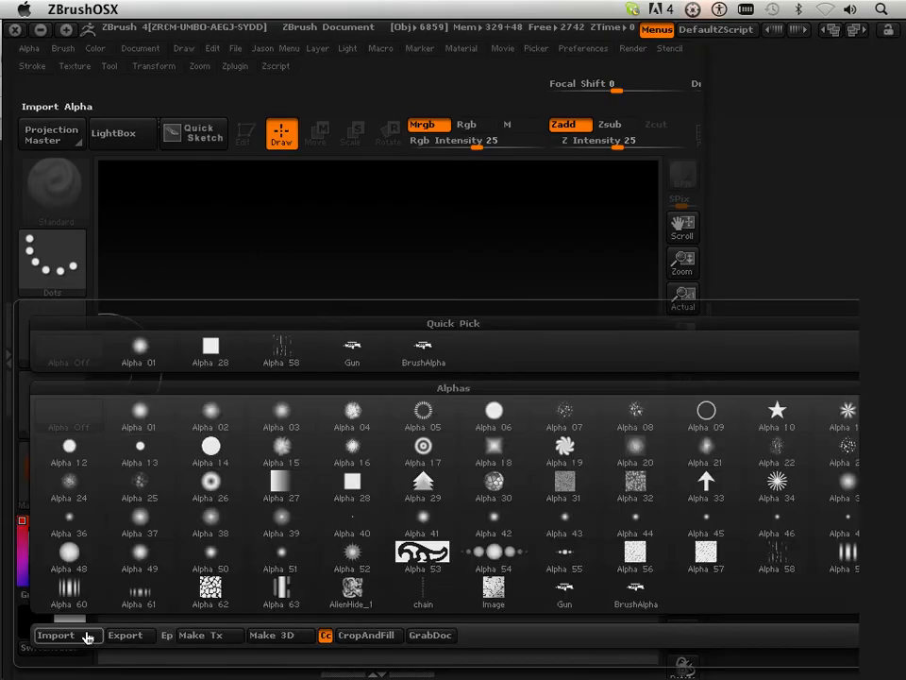
Import Gun.psd from the Desktop as the active alpha.
{"action": "left_click", "coordinate": [54, 634]}
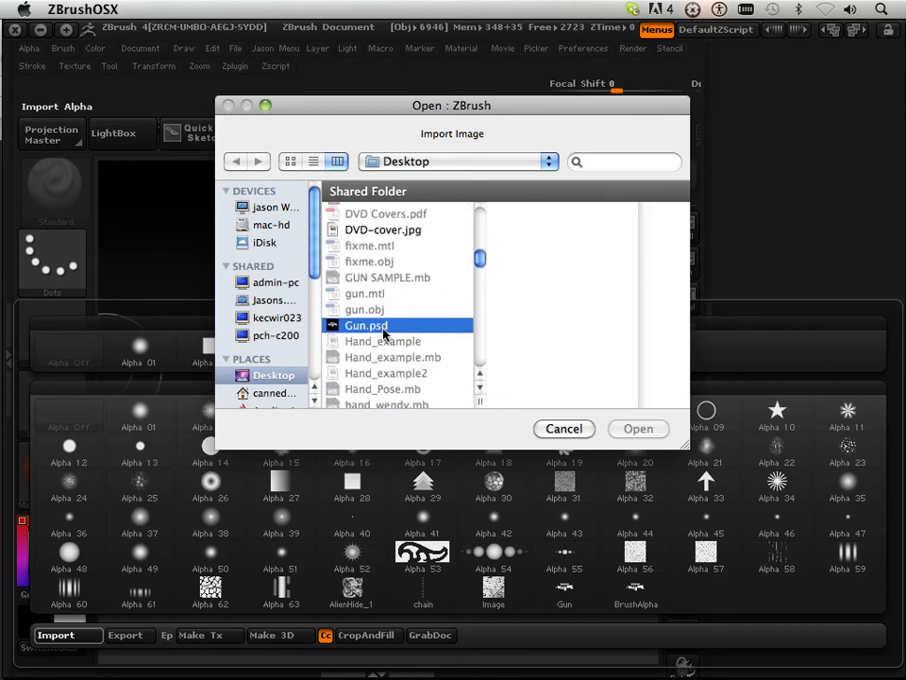
{"action": "left_click", "coordinate": [638, 429]}
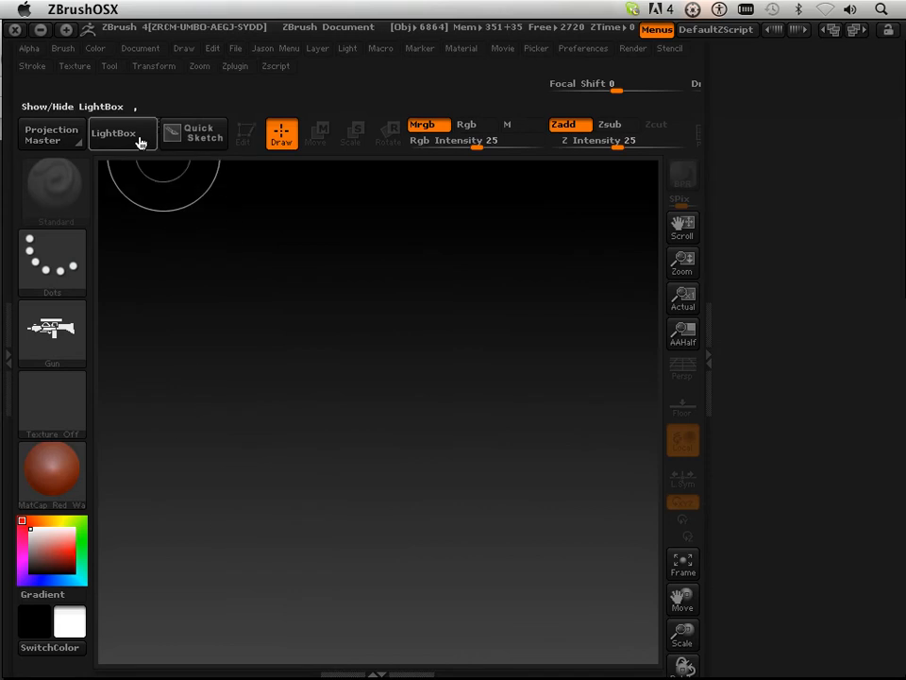
Load the ShadowBox plane project from LightBox's Project tab, orbiting and resetting the view.
{"action": "left_click", "coordinate": [113, 132]}
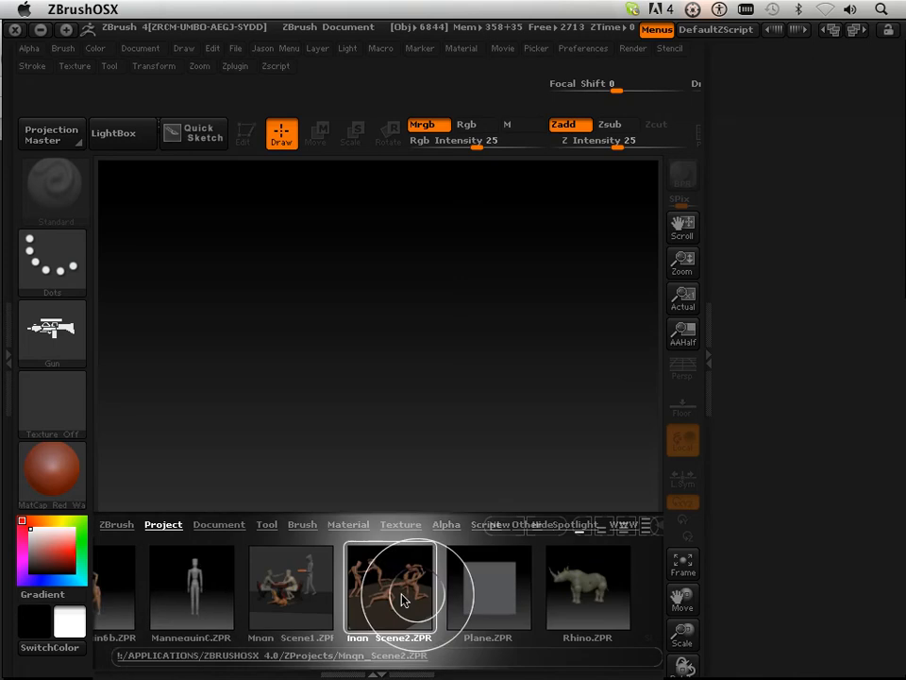
{"action": "scroll", "scroll_direction": "right", "scroll_amount": 3}
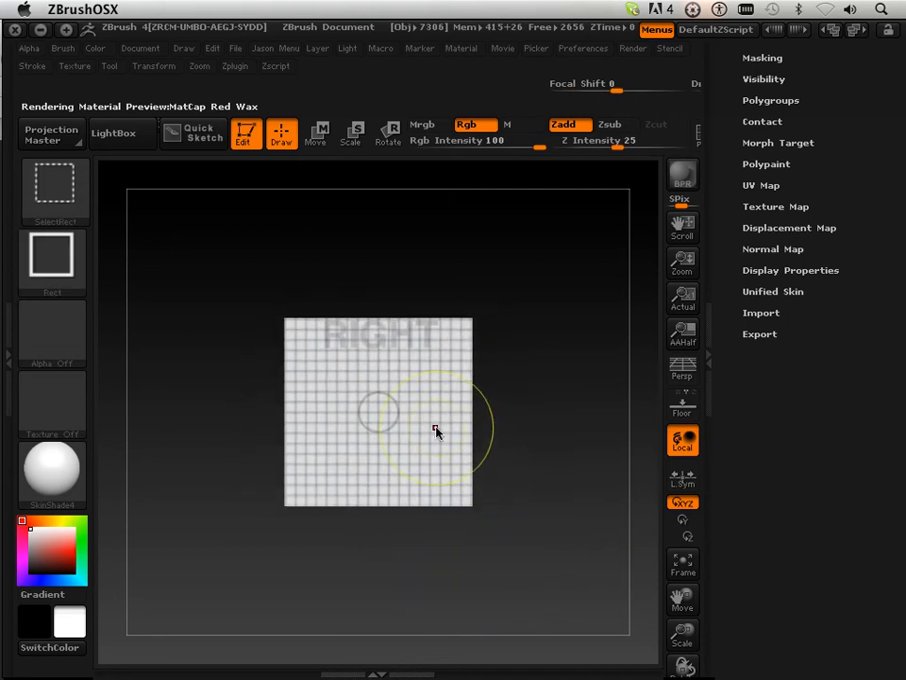
{"action": "left_click_drag", "start_coordinate": [436, 432], "coordinate": [552, 493]}
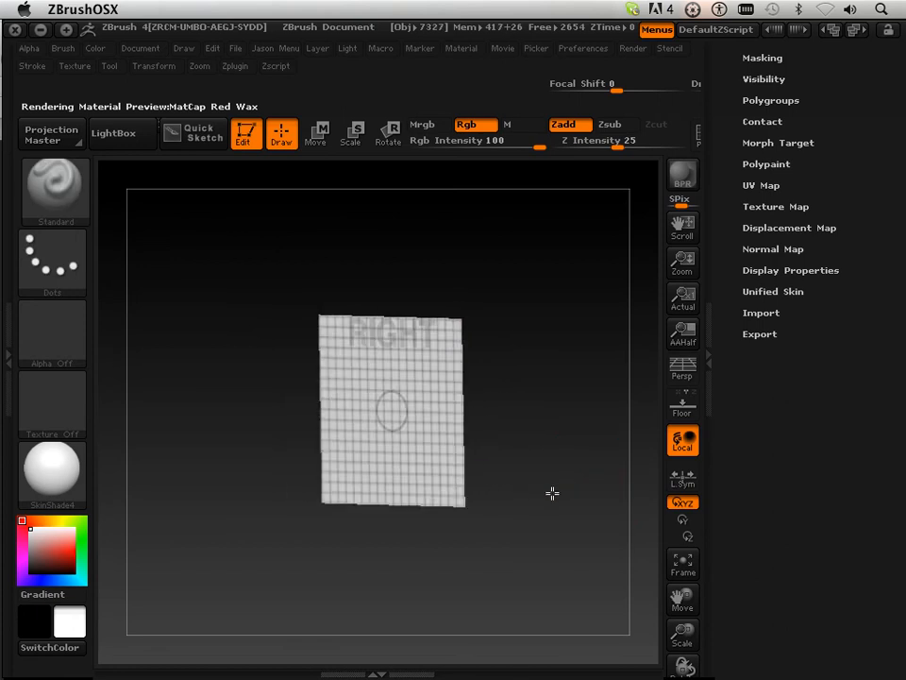
{"action": "left_click", "coordinate": [681, 564]}
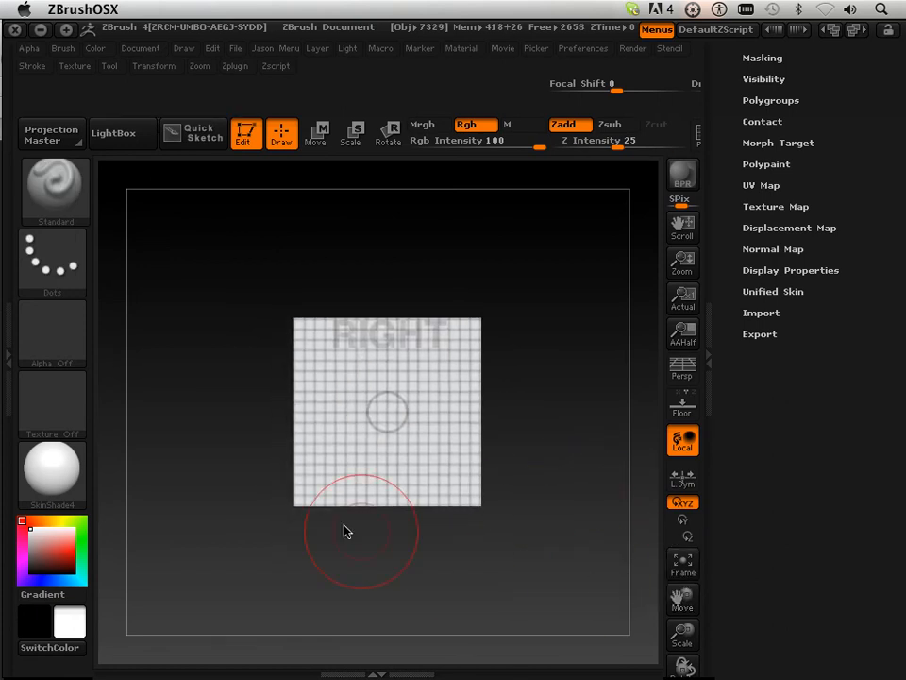
{"action": "left_click", "coordinate": [54, 189]}
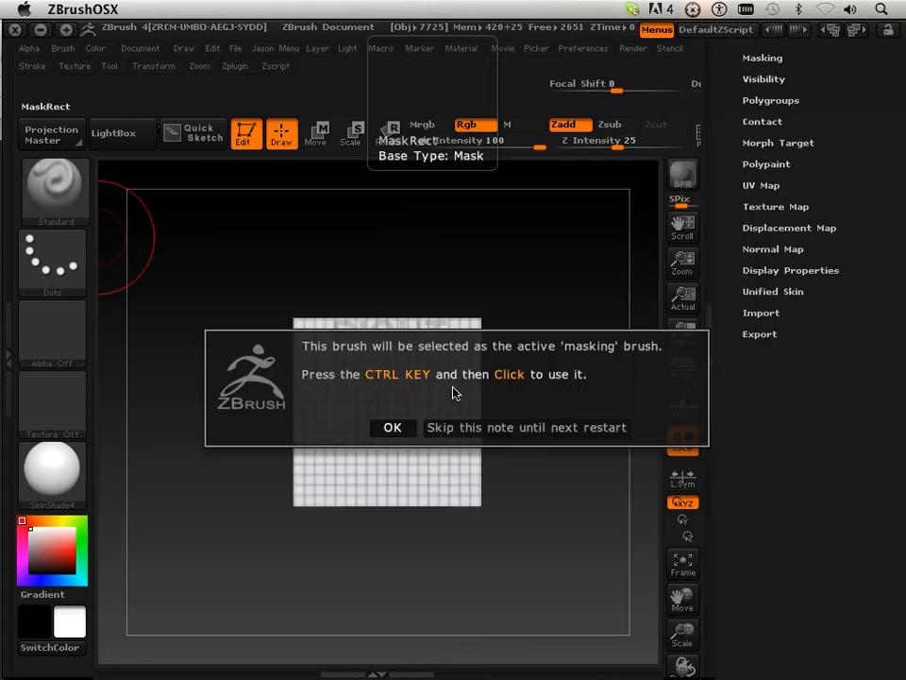
Mask the front plane with MaskRect using the Gun alpha to raise the silhouette.
{"action": "left_click", "coordinate": [393, 427]}
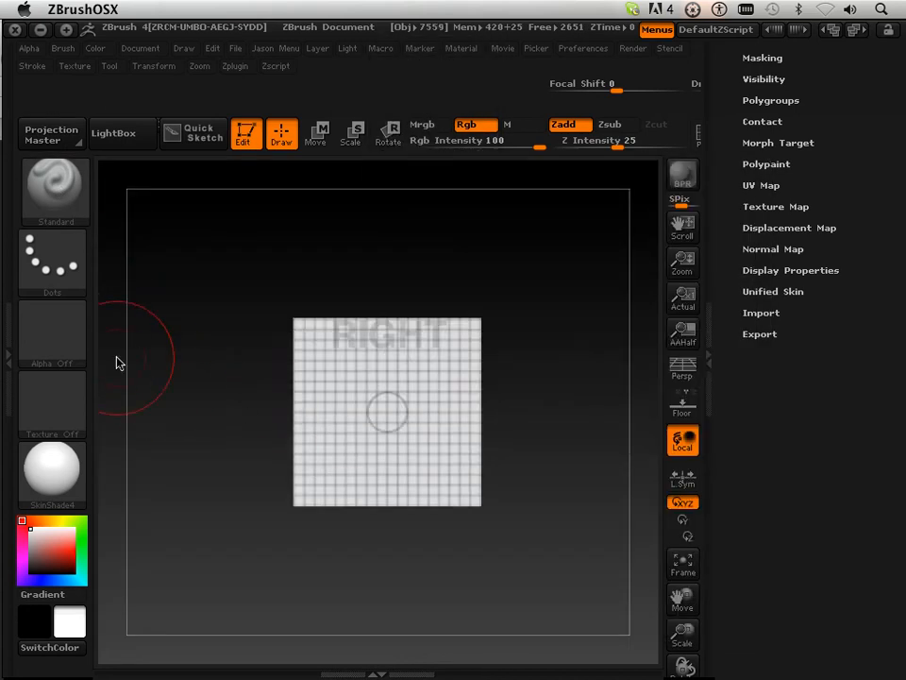
{"action": "left_click", "coordinate": [54, 335]}
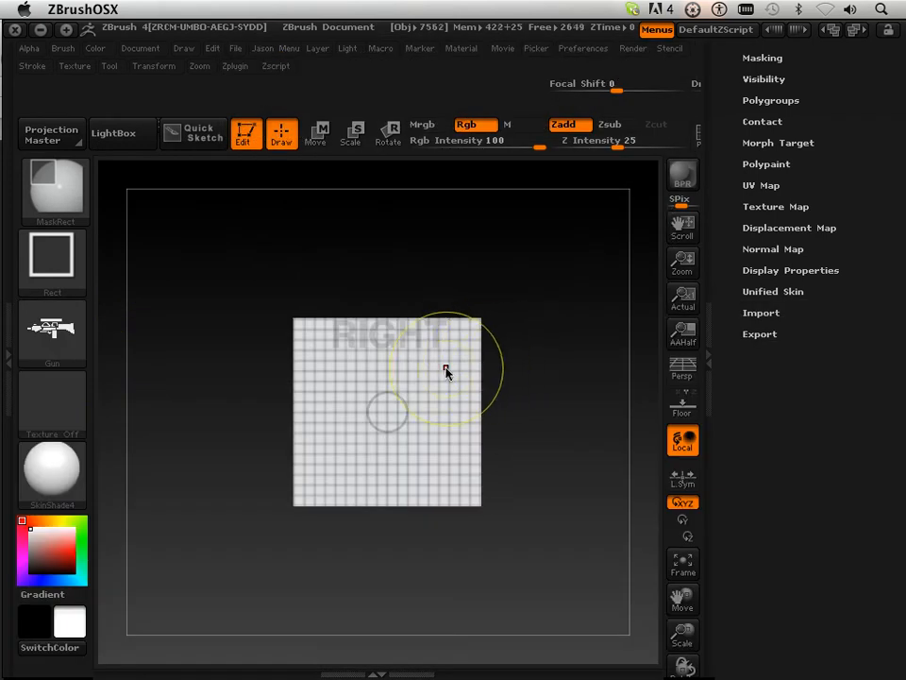
{"action": "mouse_move", "coordinate": [309, 330]}
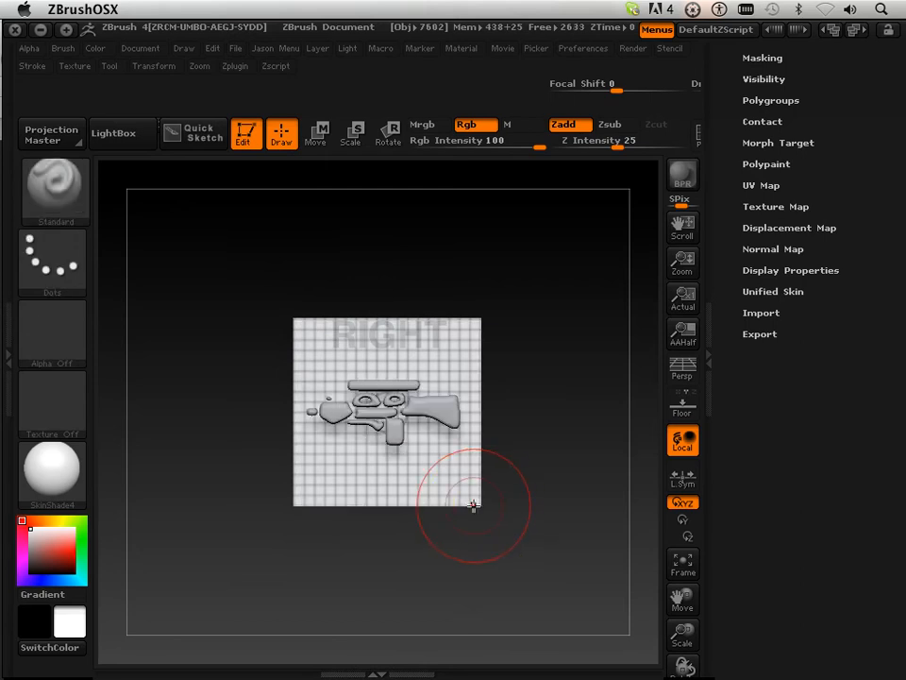
{"action": "mouse_move", "coordinate": [604, 510]}
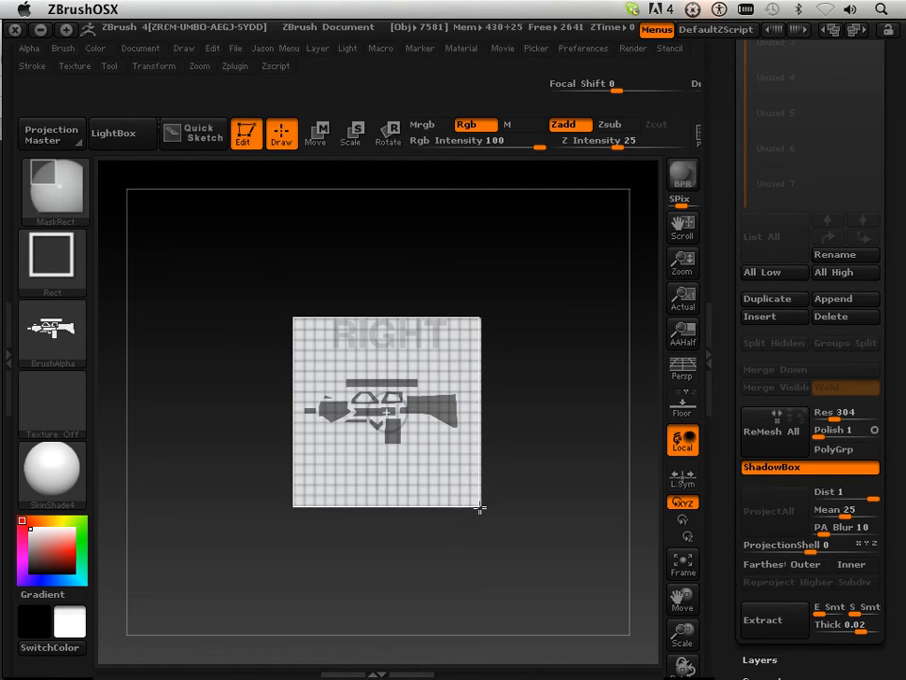
{"action": "left_click", "coordinate": [580, 505]}
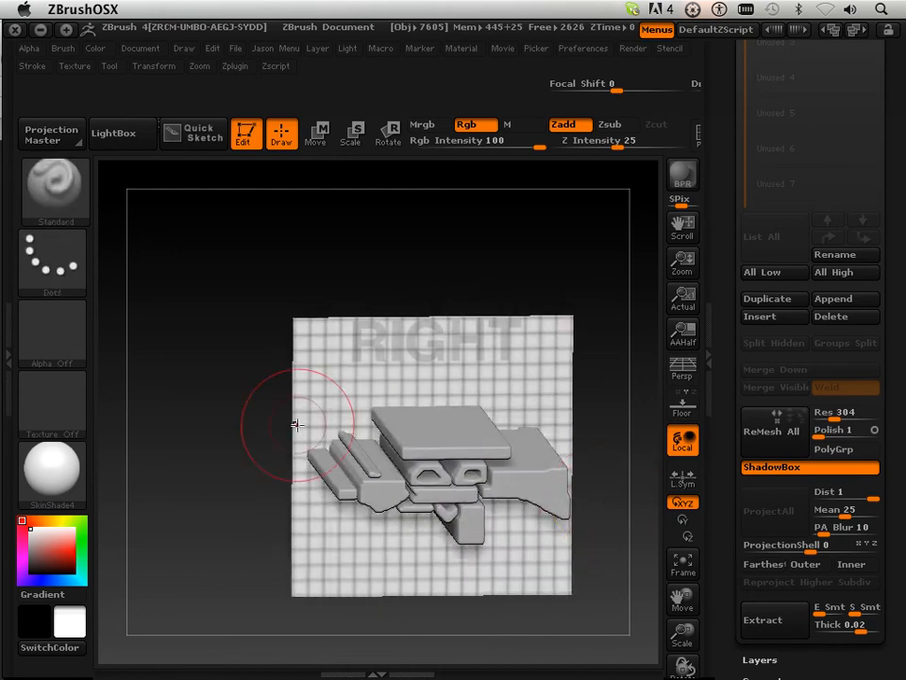
Switch to side view, turn the Gun alpha off, and mask a narrow depth strip.
{"action": "left_click_drag", "start_coordinate": [297, 425], "coordinate": [220, 497]}
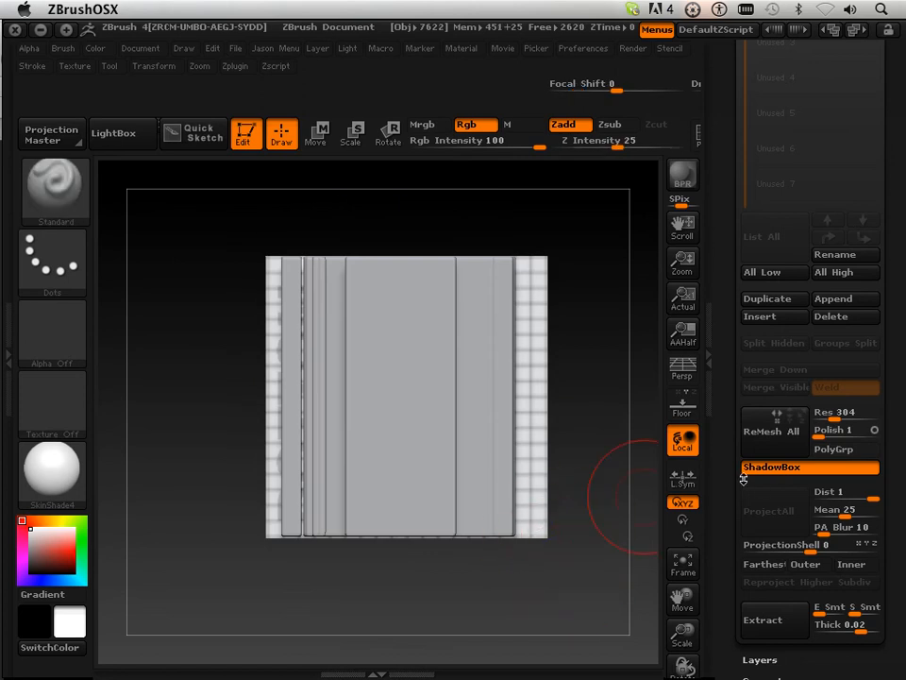
{"action": "mouse_move", "coordinate": [461, 602]}
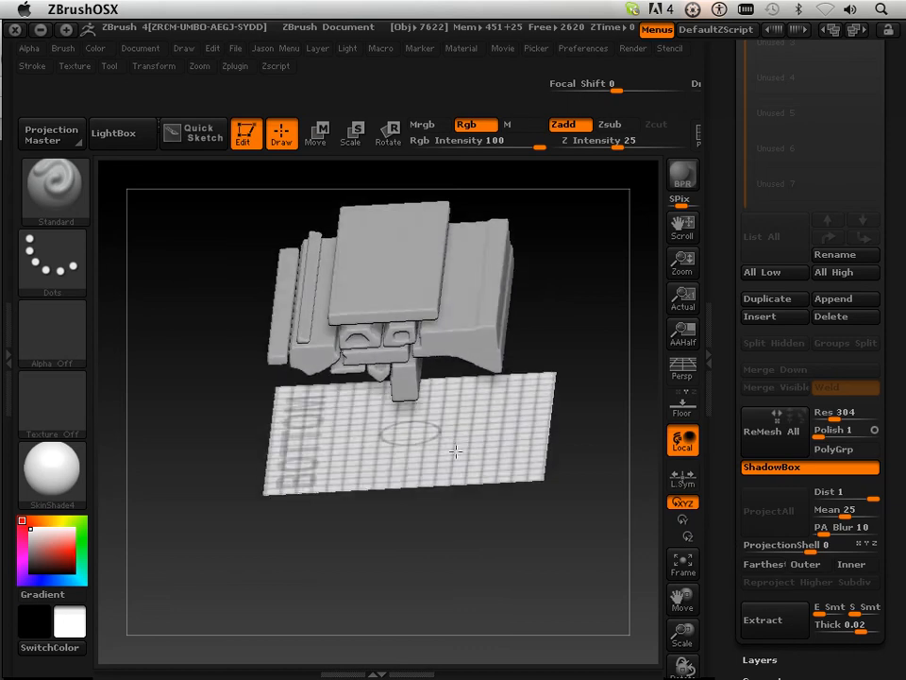
{"action": "left_click_drag", "start_coordinate": [456, 451], "coordinate": [585, 518]}
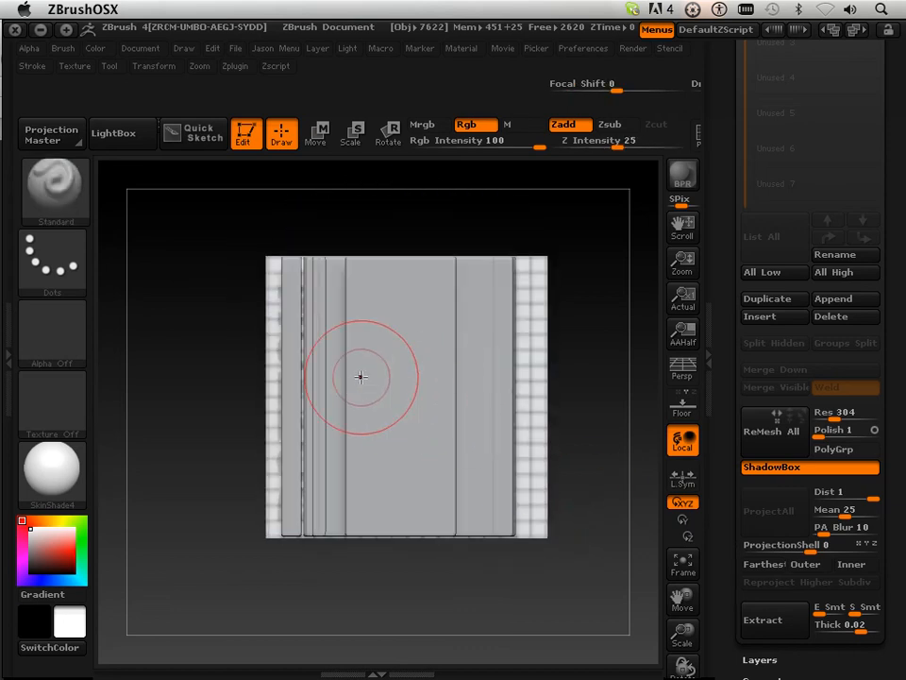
{"action": "mouse_move", "coordinate": [198, 340]}
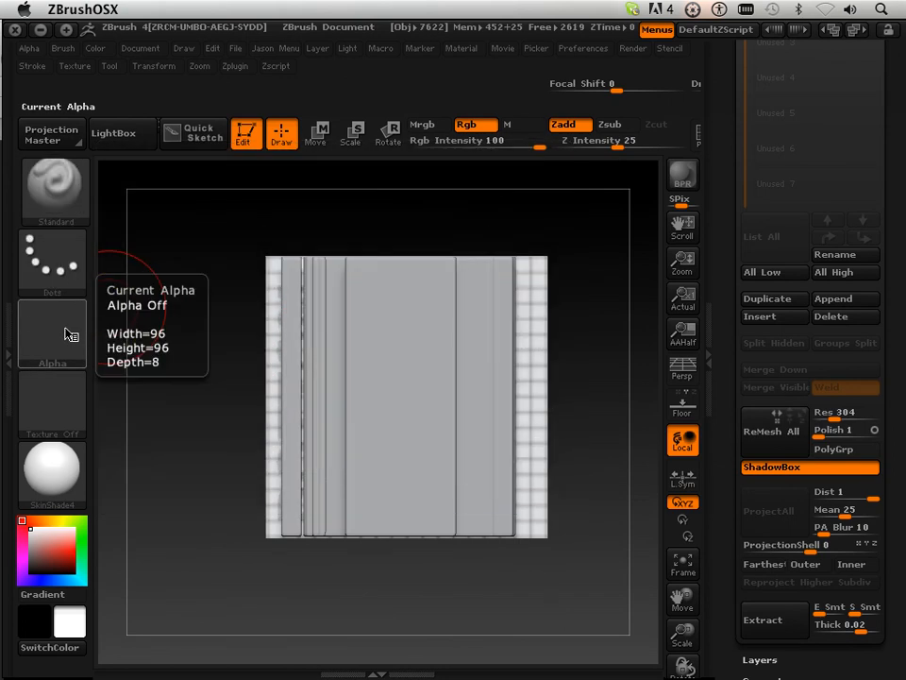
{"action": "left_click", "coordinate": [52, 335]}
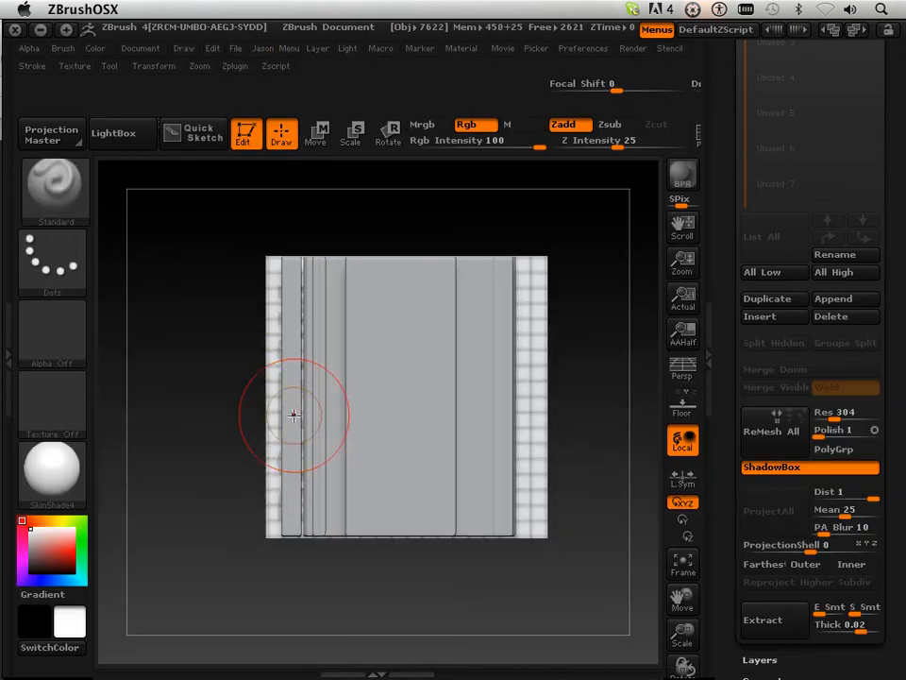
{"action": "left_click", "coordinate": [153, 66]}
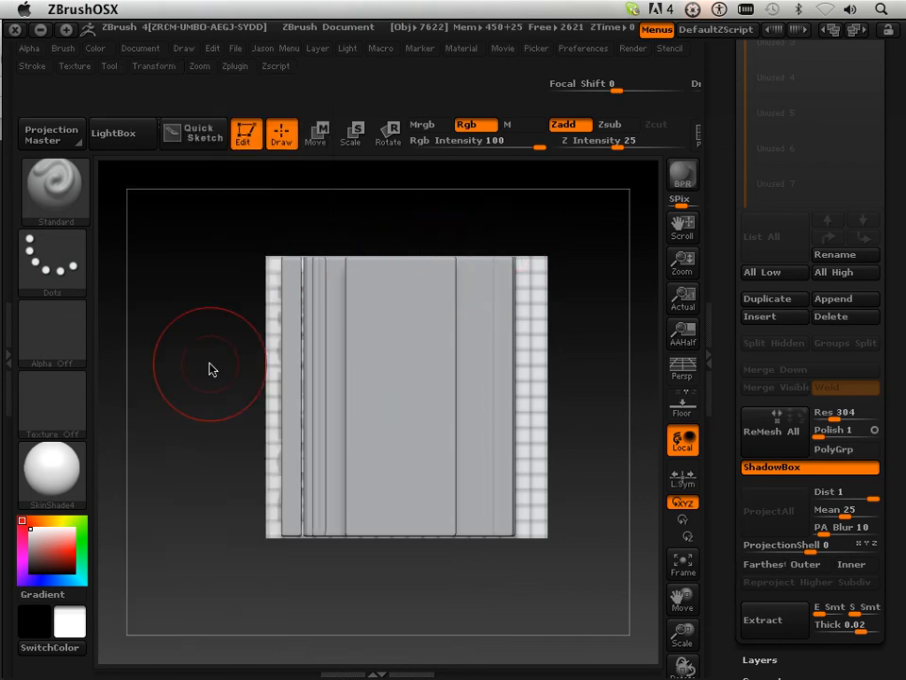
{"action": "mouse_move", "coordinate": [257, 384]}
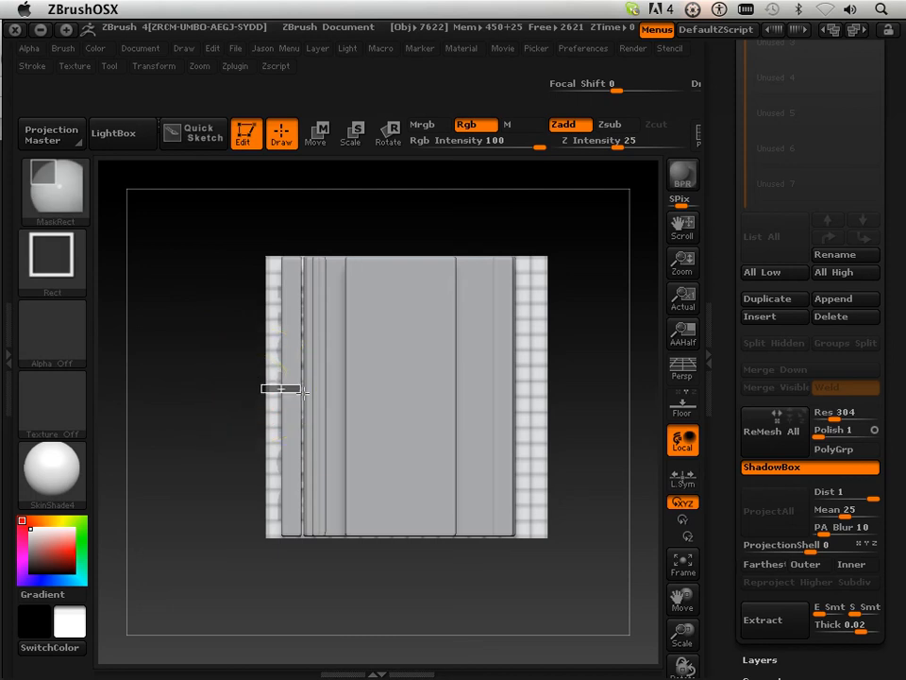
{"action": "left_click_drag", "start_coordinate": [281, 388], "coordinate": [546, 417]}
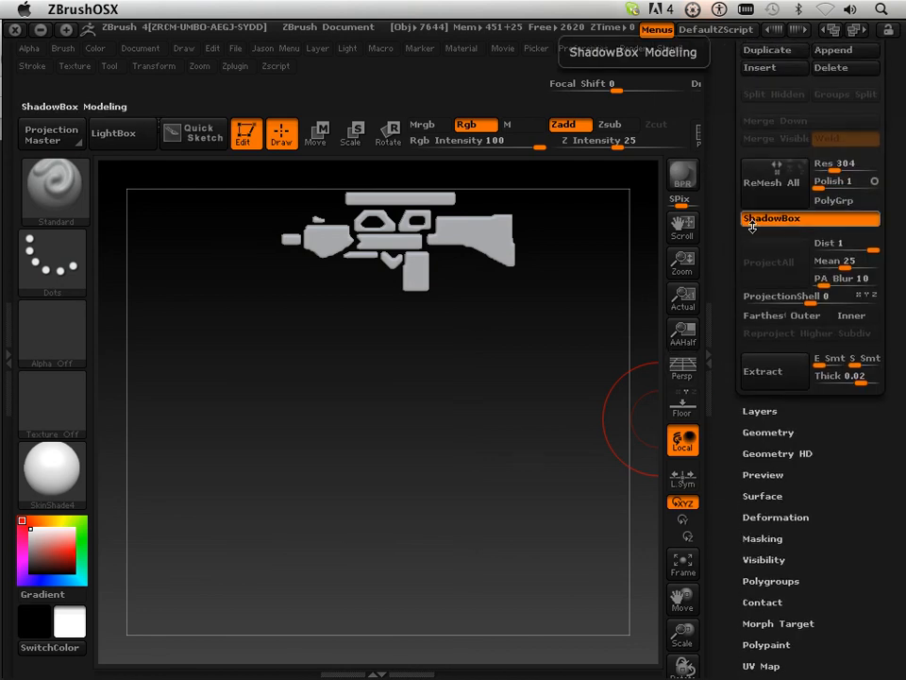
Turn off ShadowBox to keep the gun mesh and toggle perspective.
{"action": "left_click", "coordinate": [771, 218]}
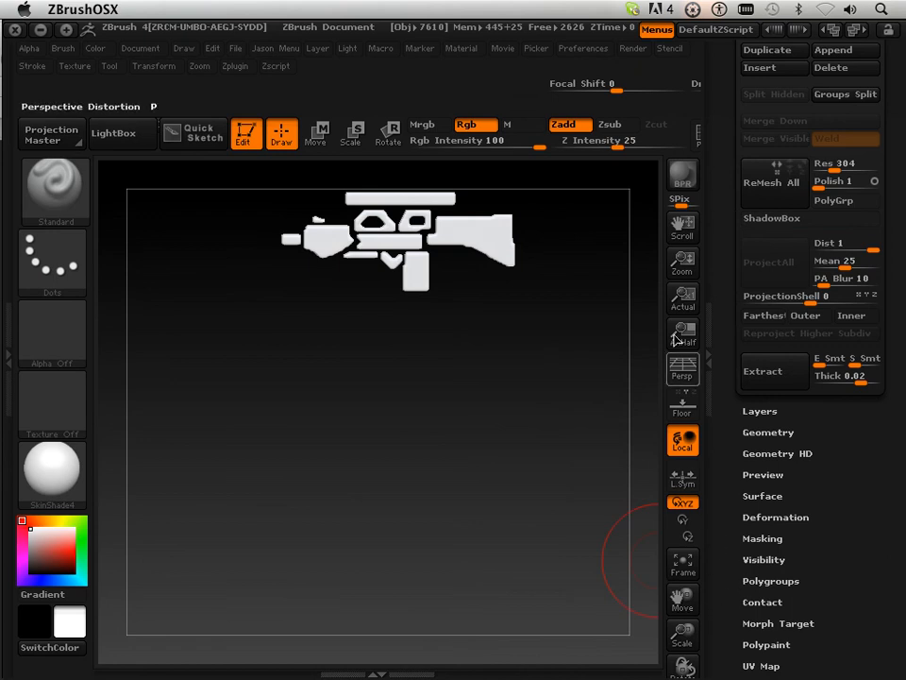
{"action": "left_click", "coordinate": [697, 132]}
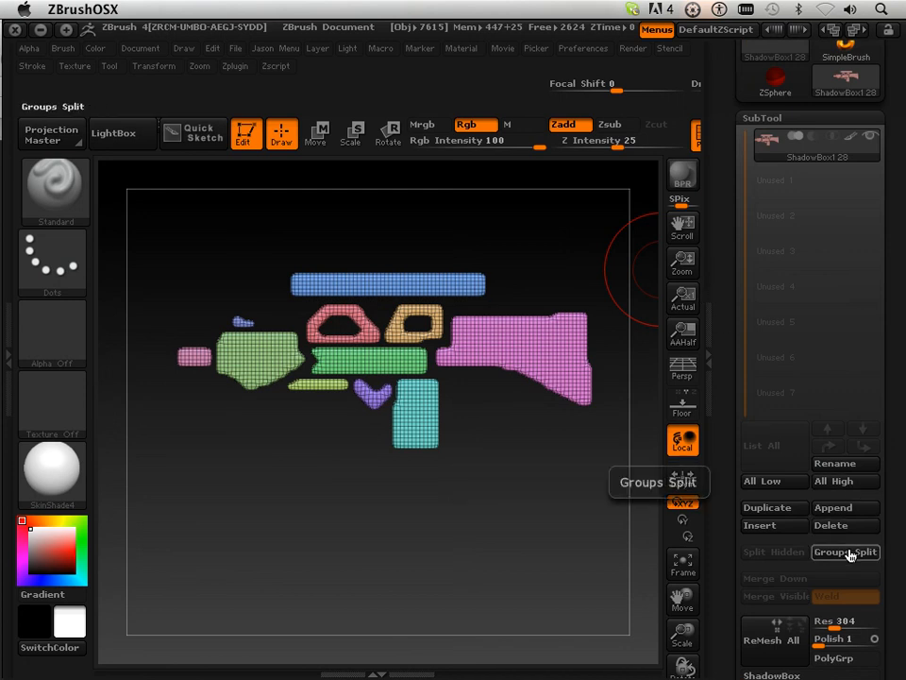
Run Groups Split on the gun mesh and confirm, producing 11 SubTools.
{"action": "left_click", "coordinate": [844, 552]}
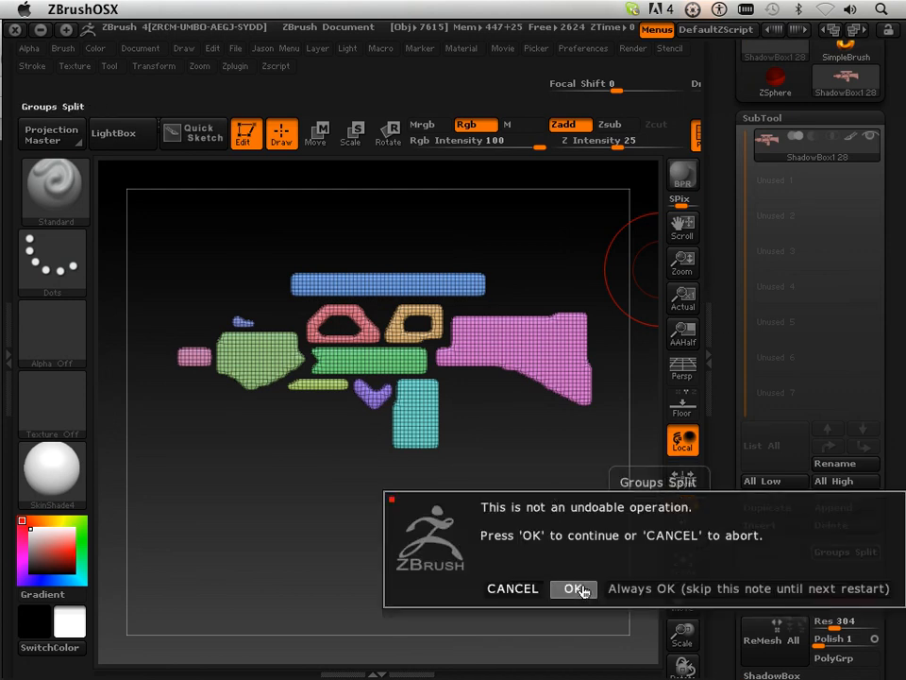
{"action": "left_click", "coordinate": [574, 588]}
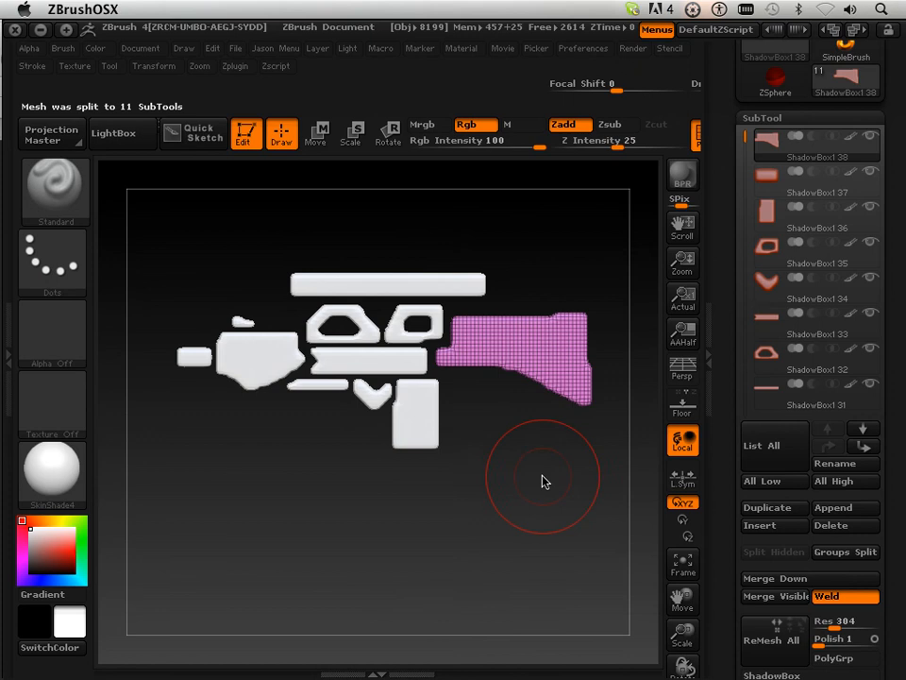
{"action": "left_click_drag", "start_coordinate": [543, 477], "coordinate": [499, 505]}
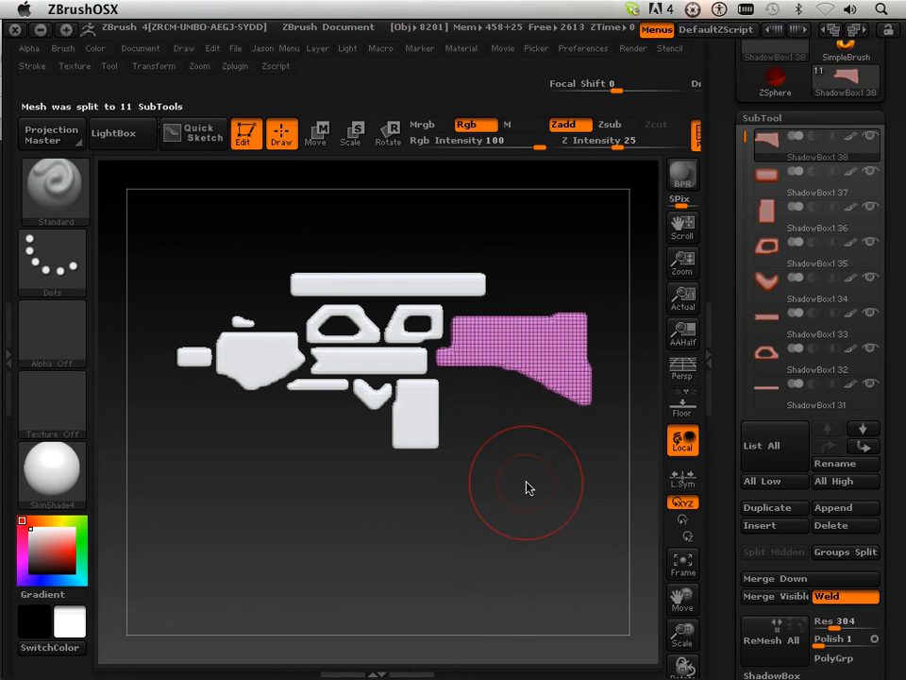
{"action": "mouse_move", "coordinate": [416, 382]}
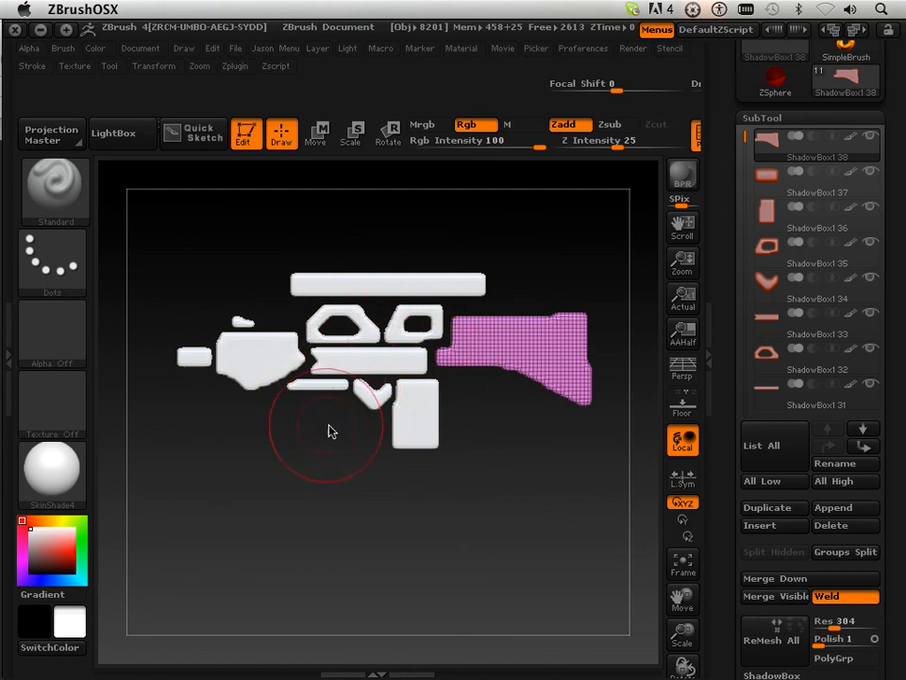
{"action": "mouse_move", "coordinate": [337, 481]}
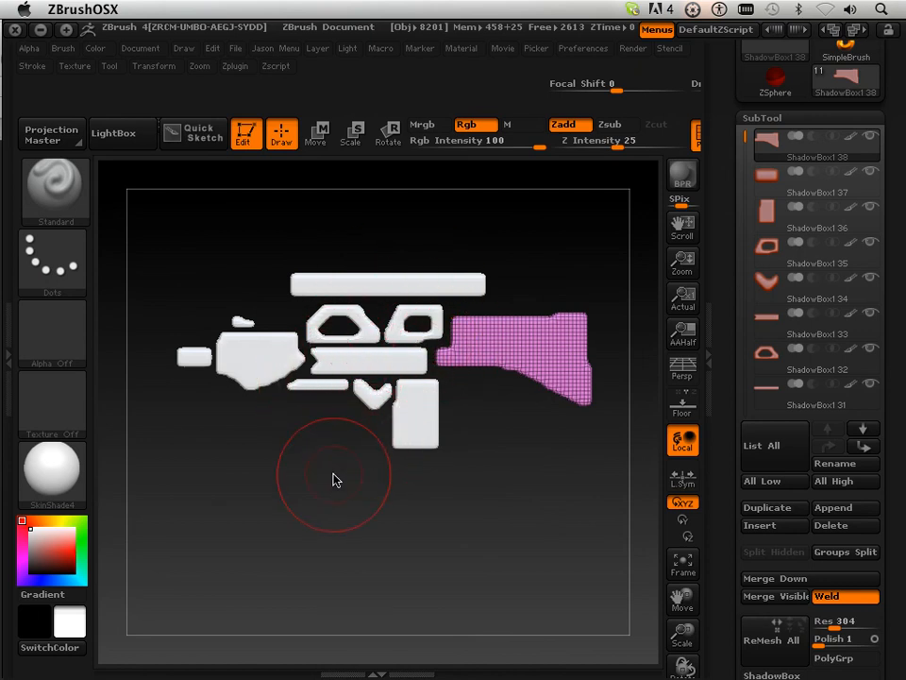